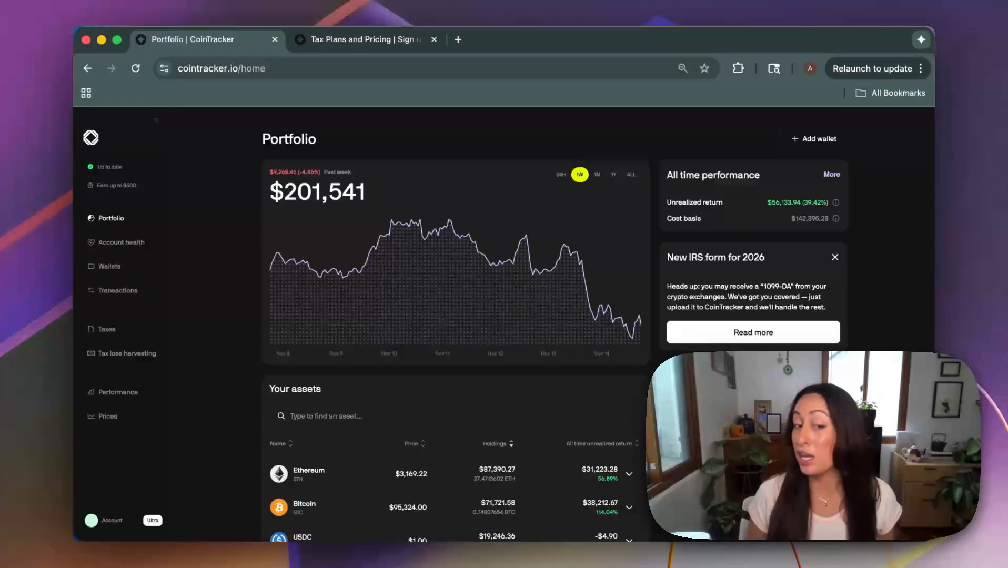
Open the 2025 tax loss harvesting page from the sidebar.
{"action": "left_click", "coordinate": [126, 353]}
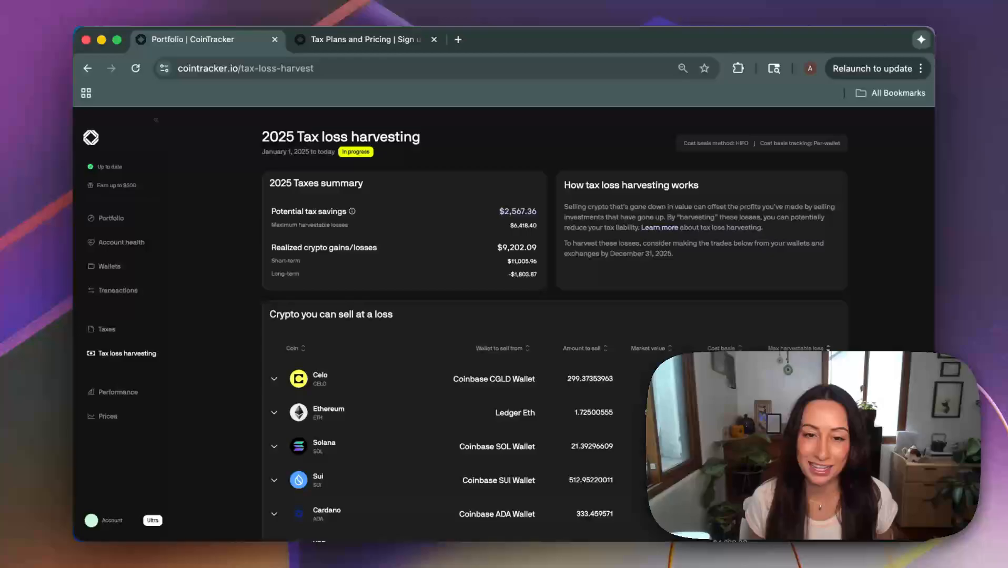
Scroll the 'Crypto you can sell at a loss' table and expand the Ethereum row.
{"action": "scroll", "scroll_direction": "down", "scroll_amount": 3}
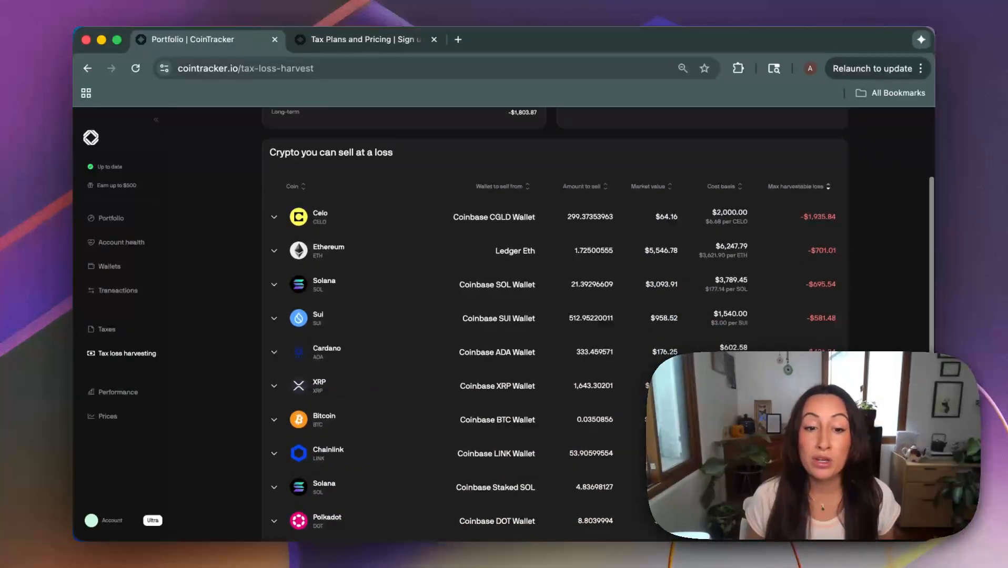
{"action": "scroll", "scroll_direction": "down", "scroll_amount": 3}
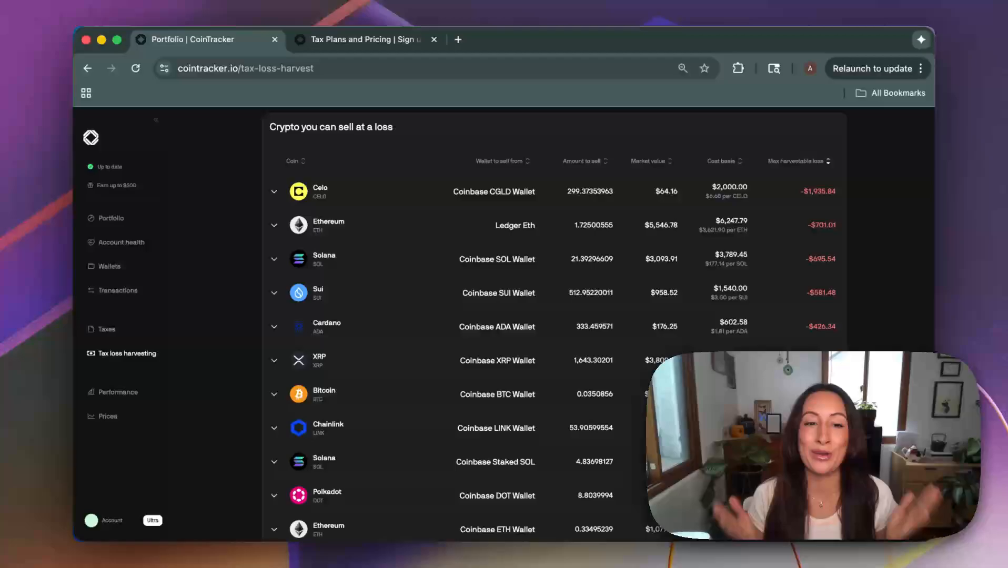
{"action": "left_click", "coordinate": [275, 225]}
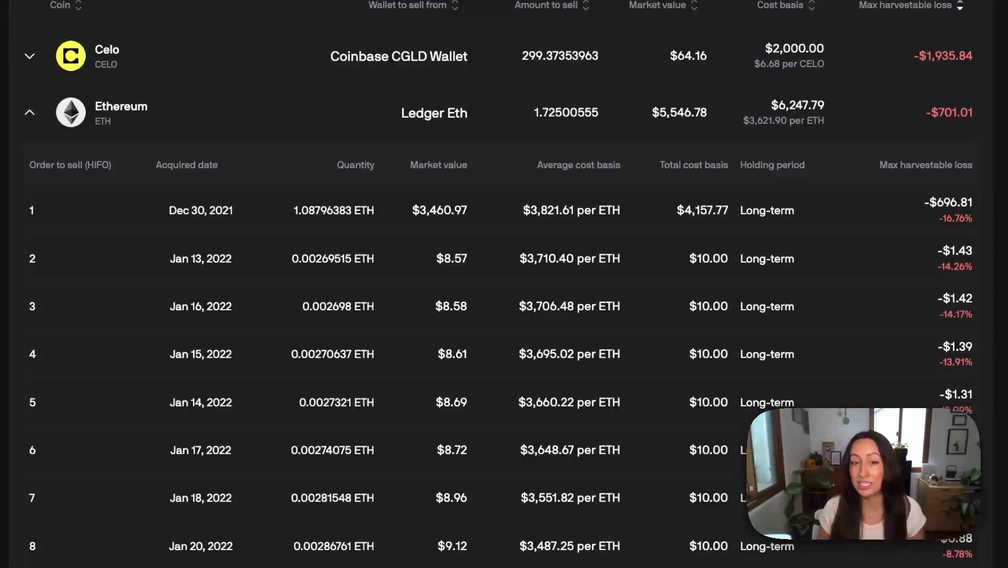
Scroll through Ethereum's HIFO lot table, then leave for the plans and pricing page.
{"action": "scroll", "scroll_direction": "down", "scroll_amount": 3}
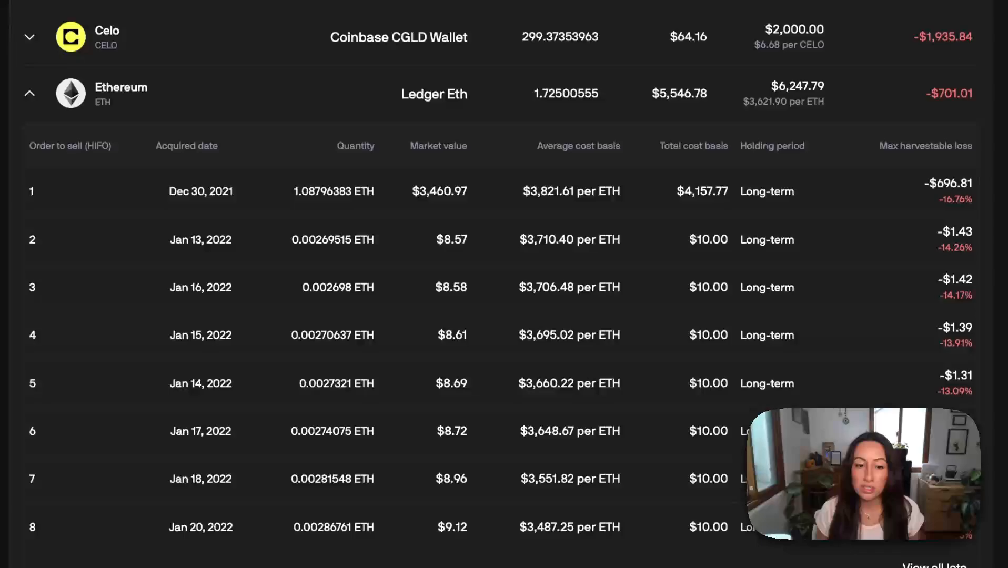
{"action": "left_click", "coordinate": [29, 93]}
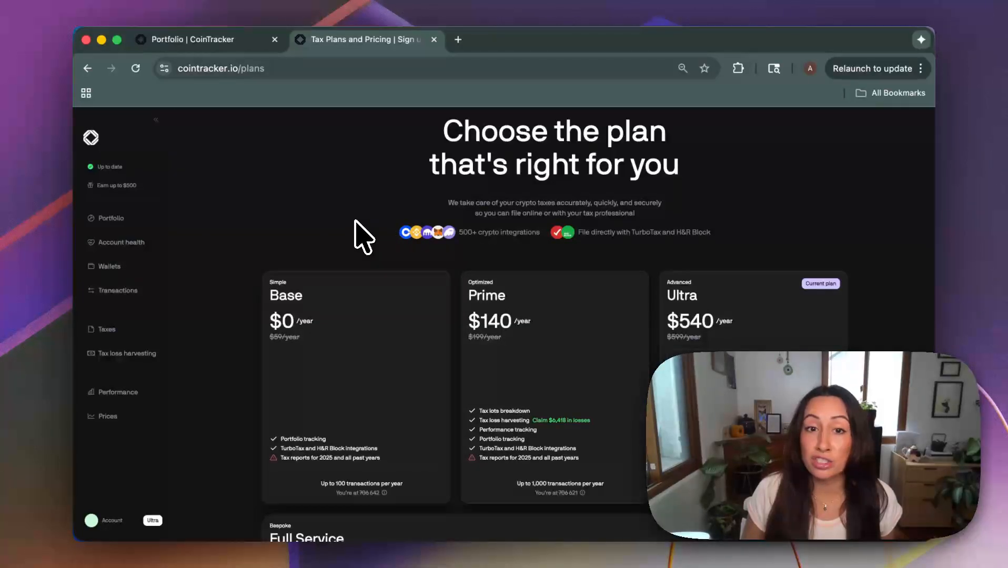
Scroll the plans page to reveal the Full Service tier.
{"action": "scroll", "scroll_direction": "down", "scroll_amount": 3}
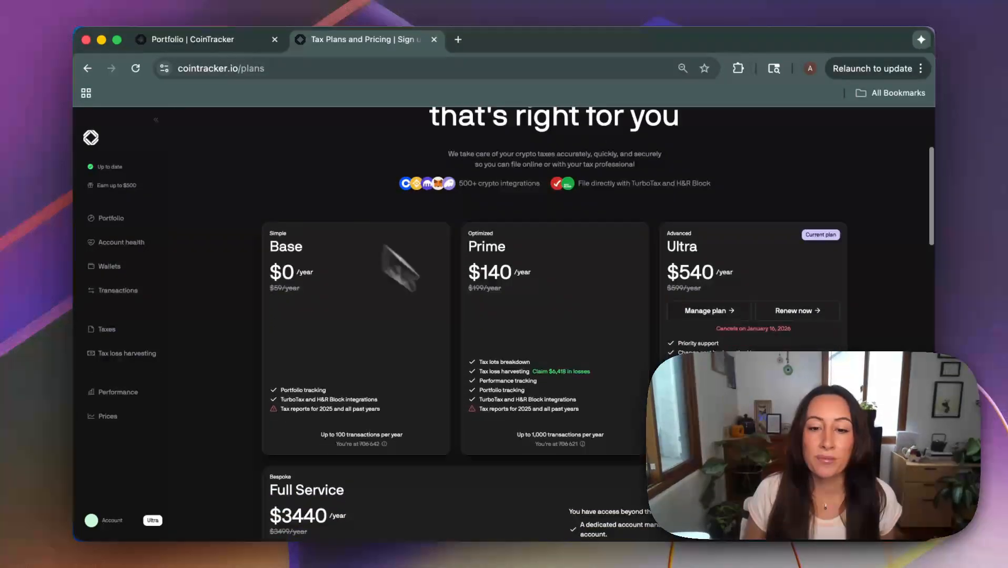